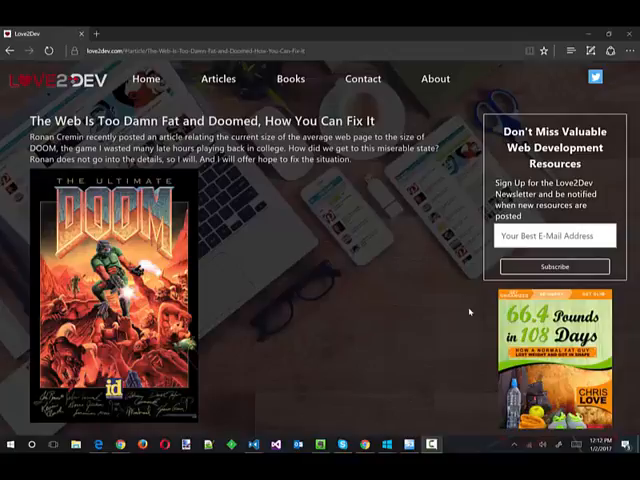
# Step: Scroll the Love2Dev article in Edge down to the JS, image and total transfer-size charts
pyautogui.scroll(-3)
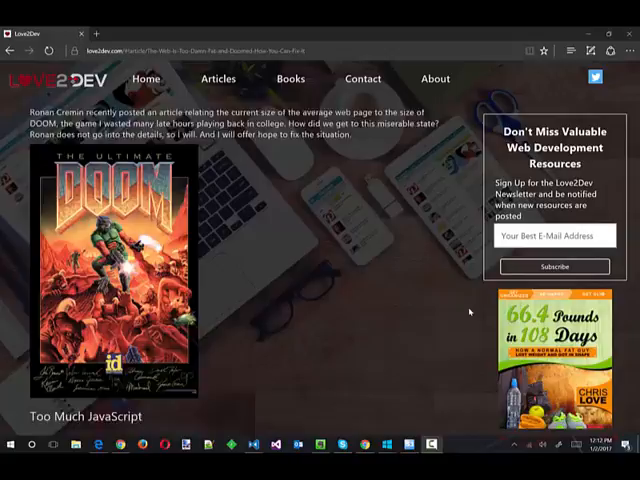
pyautogui.scroll(-3)
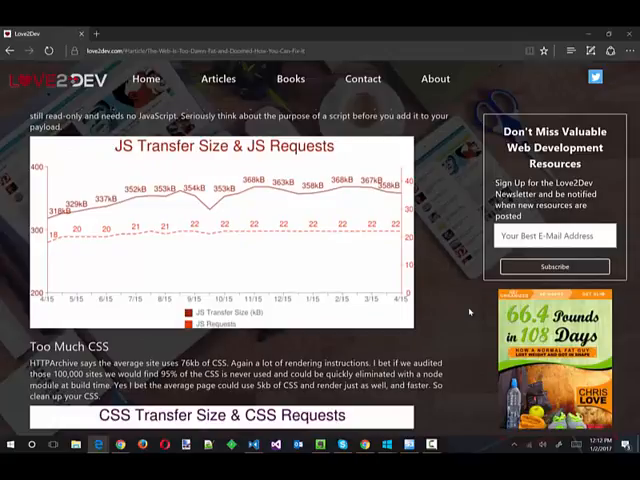
pyautogui.scroll(-3)
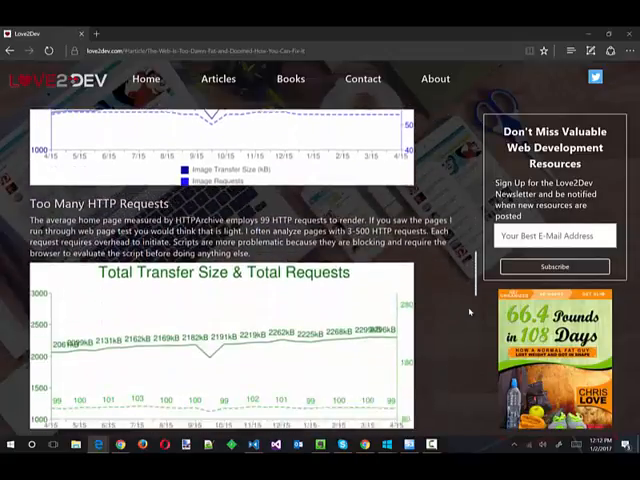
pyautogui.scroll(-3)
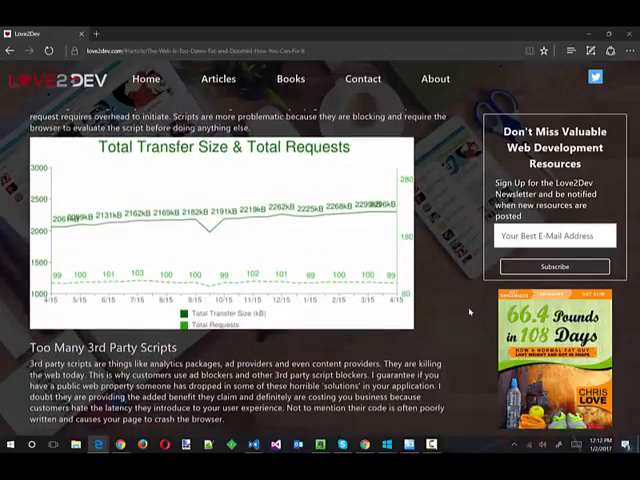
pyautogui.scroll(-3)
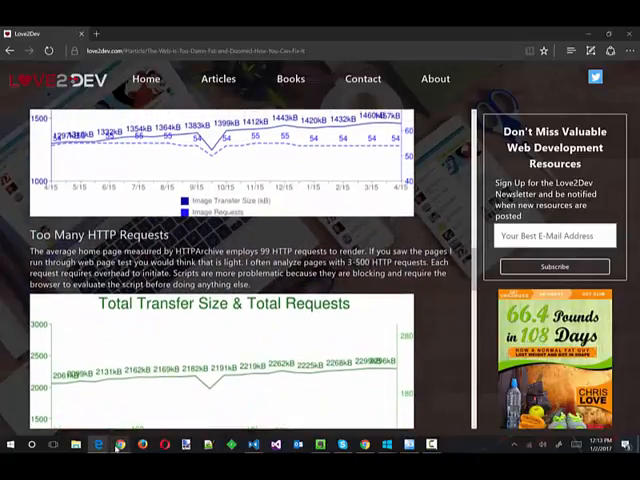
# Step: Scroll through the article in Chrome, noting the charts missing under the section headings
pyautogui.scroll(3)
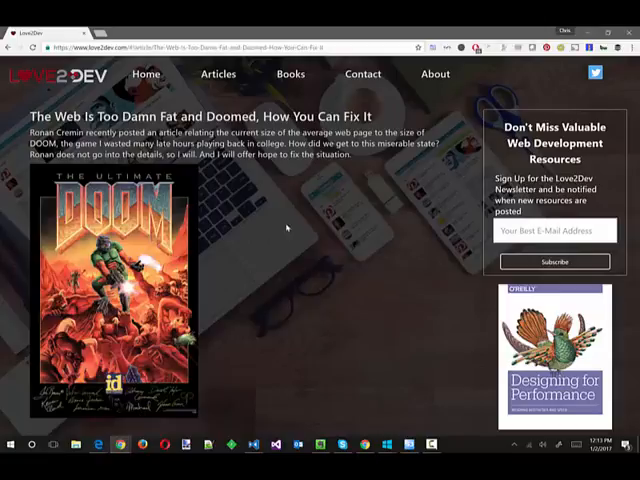
pyautogui.scroll(-3)
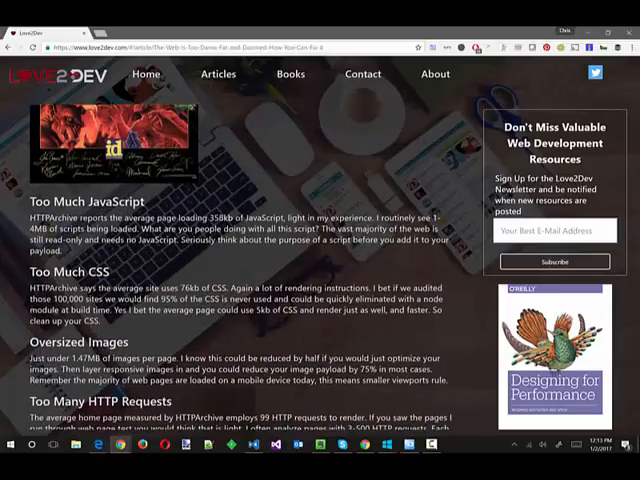
pyautogui.scroll(-3)
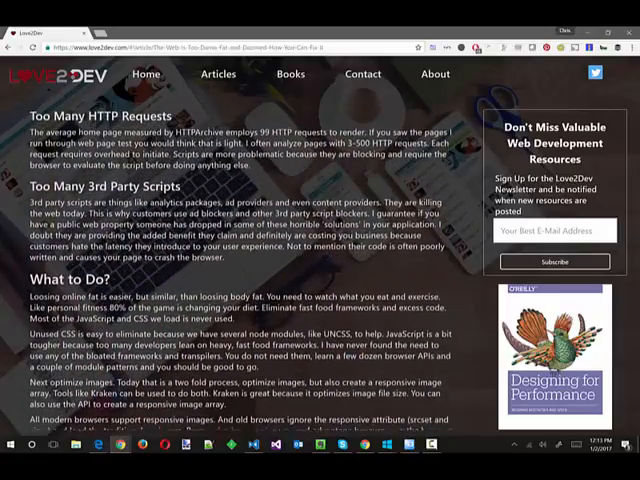
pyautogui.scroll(-3)
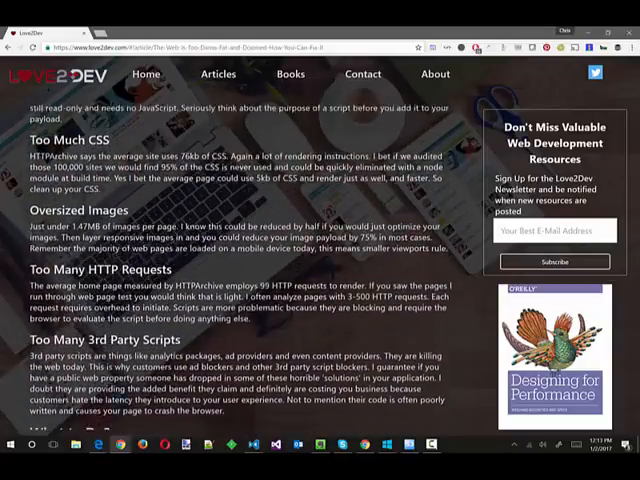
pyautogui.scroll(3)
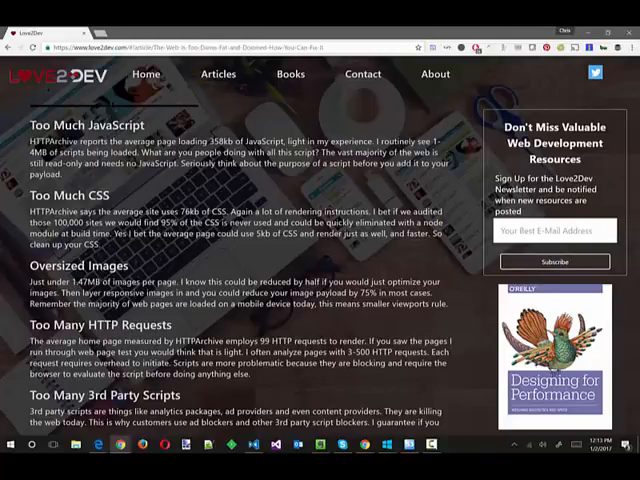
pyautogui.scroll(-3)
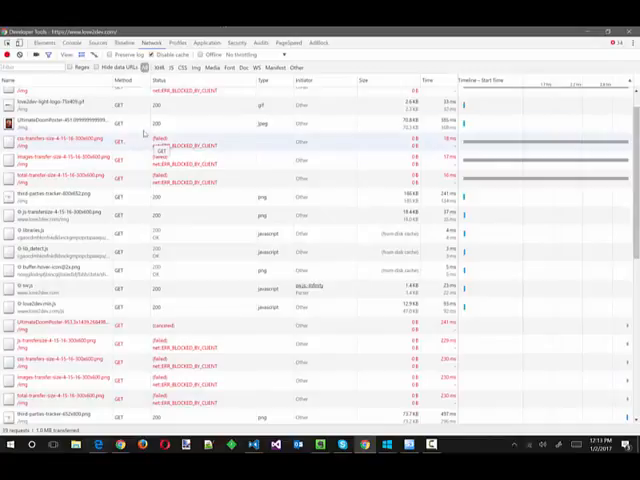
pyautogui.moveTo(213, 68)
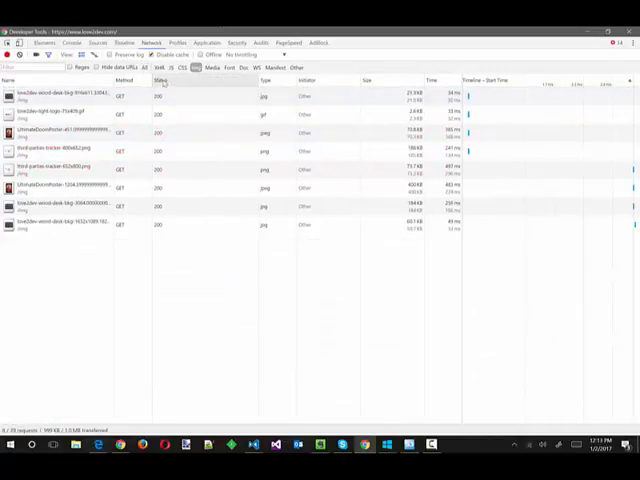
pyautogui.moveTo(158, 68)
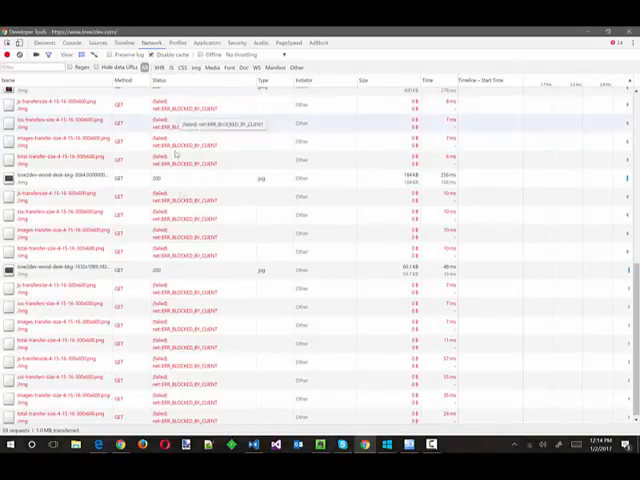
pyautogui.moveTo(188, 202)
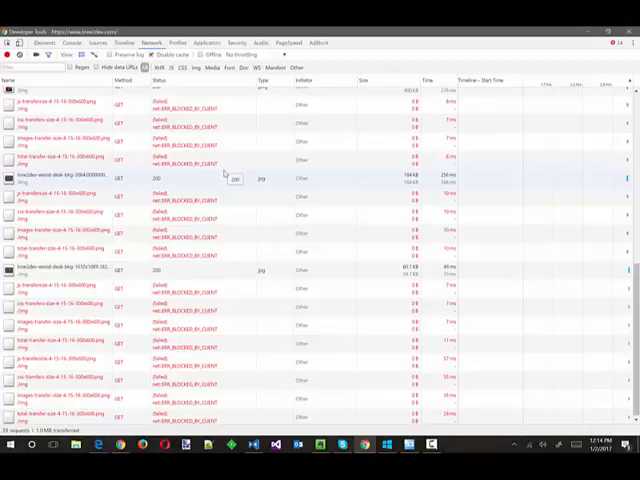
pyautogui.moveTo(183, 167)
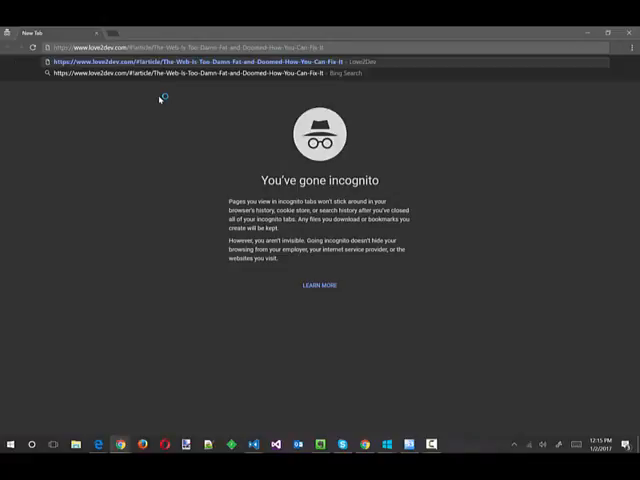
# Step: Load the Love2Dev article in the incognito window from the address-bar suggestion
pyautogui.click(200, 61)
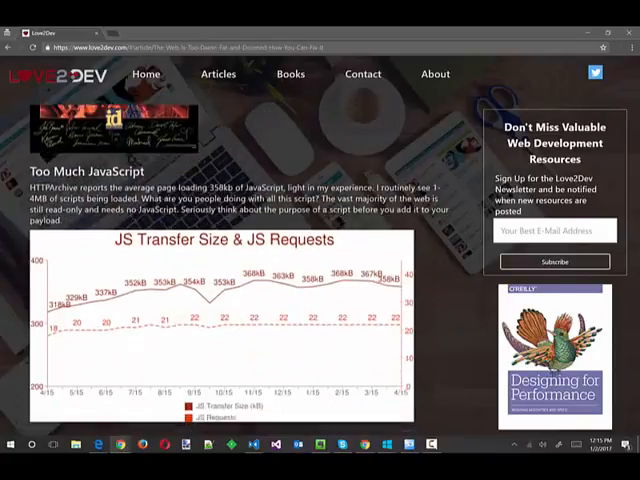
# Step: Scroll the incognito article past the CSS, image and total transfer-size charts, then reopen DevTools
pyautogui.scroll(-3)
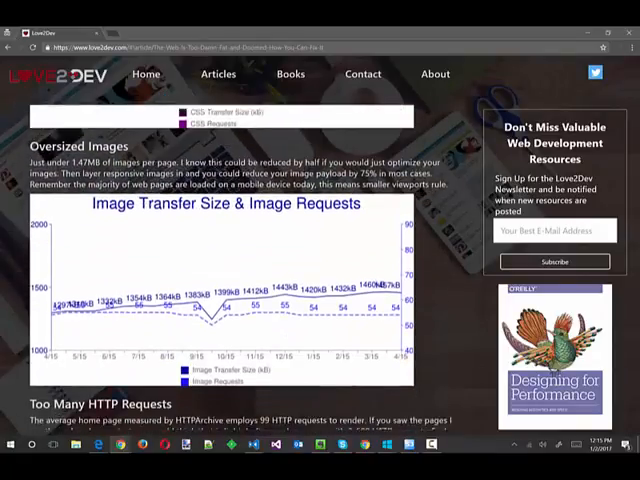
pyautogui.scroll(-3)
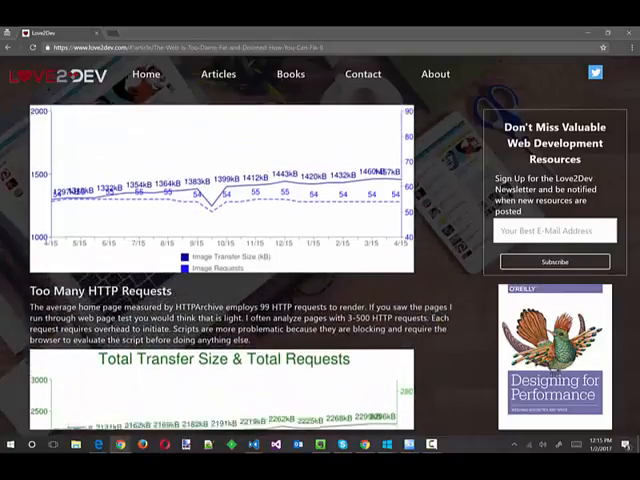
pyautogui.scroll(-3)
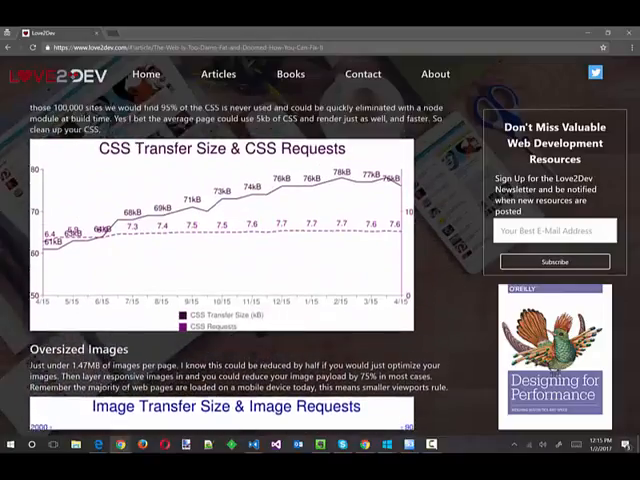
pyautogui.scroll(3)
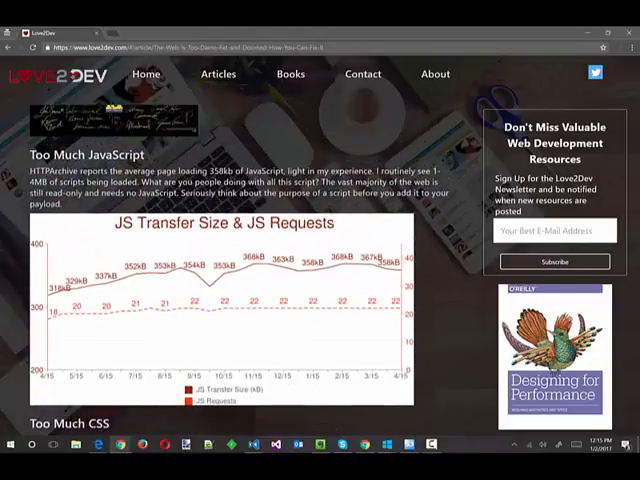
pyautogui.scroll(-3)
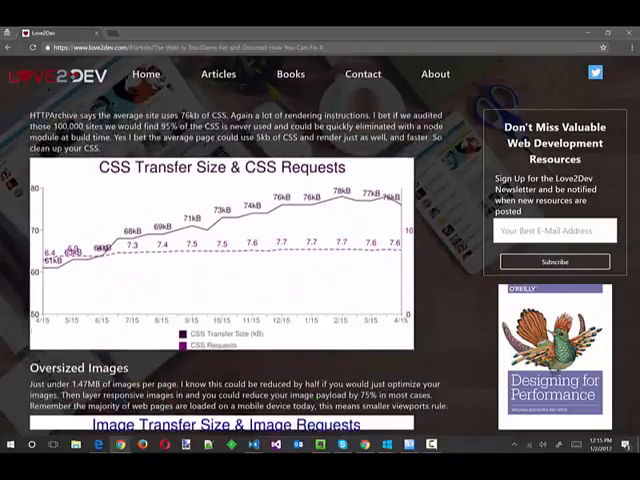
pyautogui.scroll(-3)
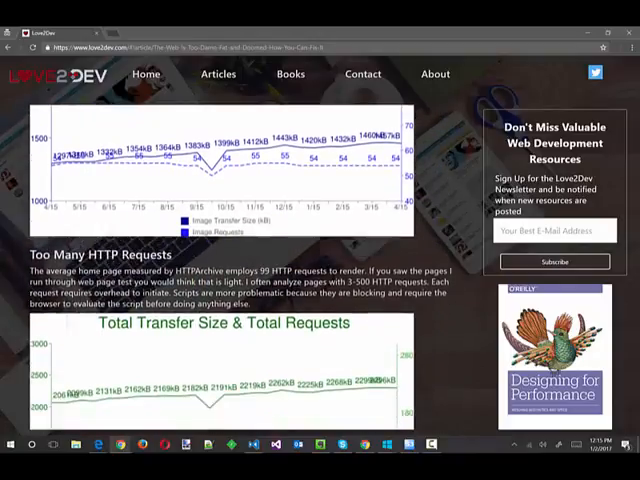
pyautogui.scroll(-3)
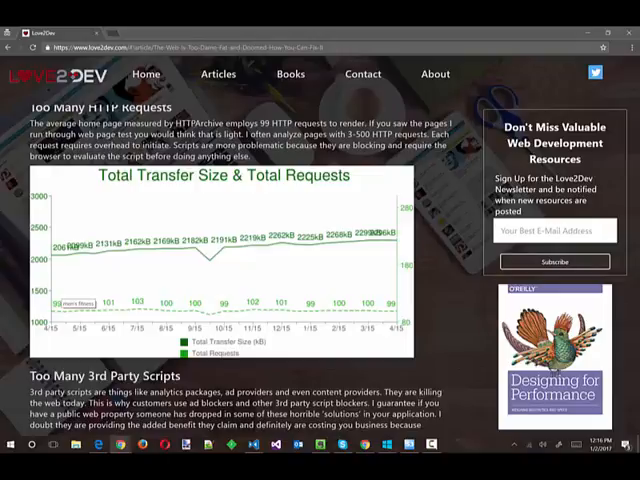
pyautogui.press('F12')
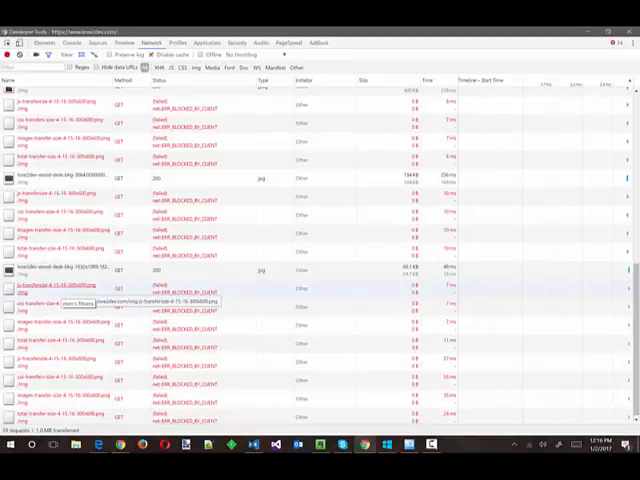